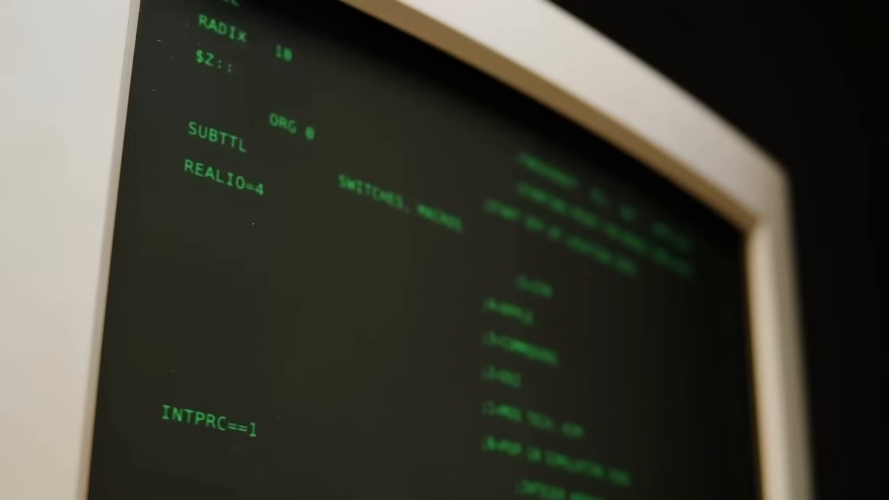
scroll(down, 3)
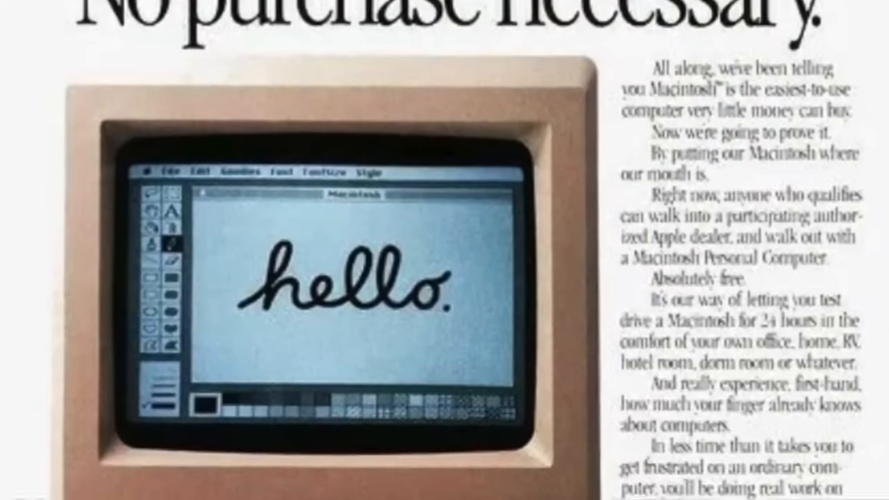
scroll(down, 3)
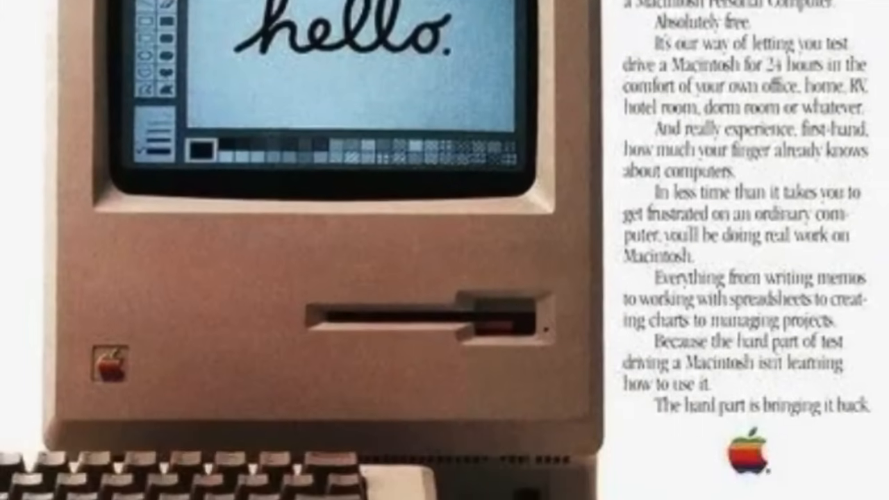